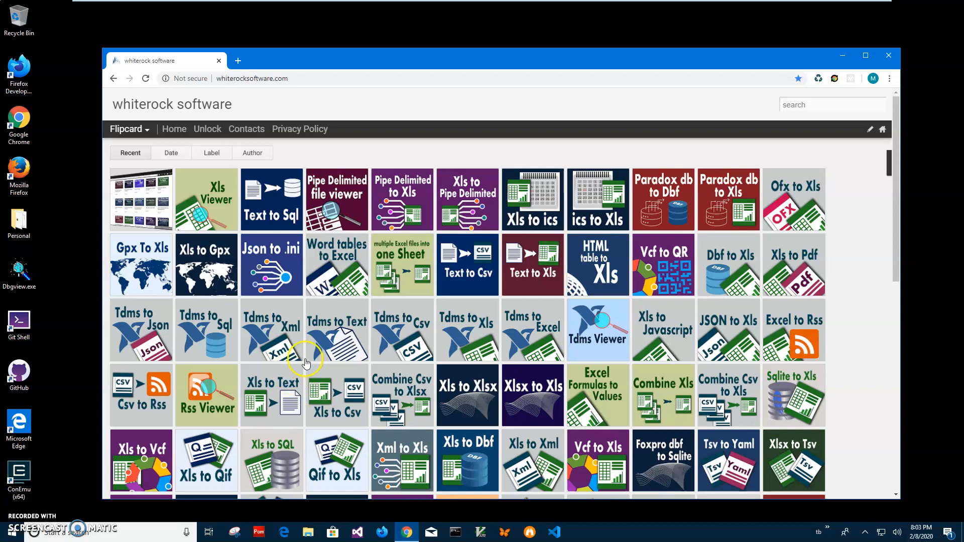
pyautogui.moveTo(303, 79)
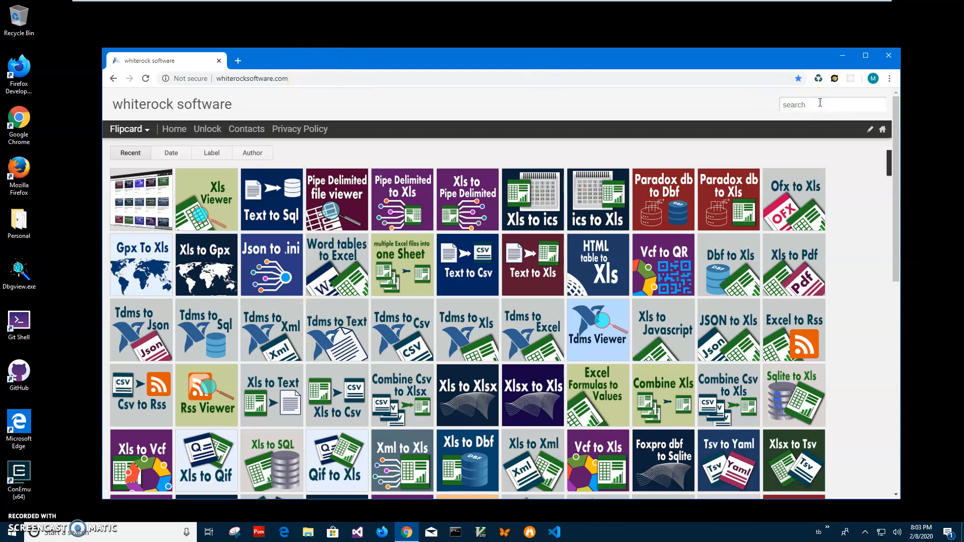
# Step: Search the whiterock site for 'xls v' to narrow the grid to the Xls Viewer tile
pyautogui.write('x')
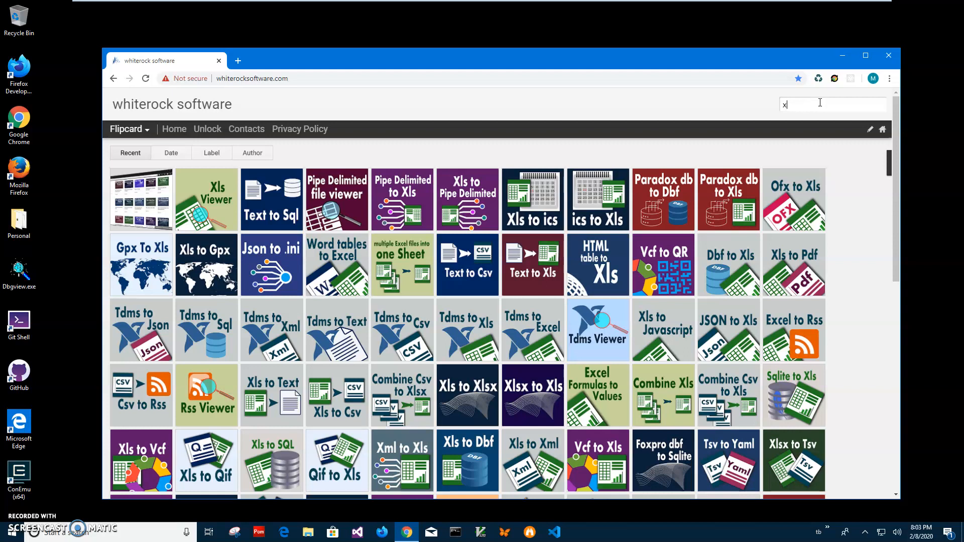
pyautogui.write('ls v')
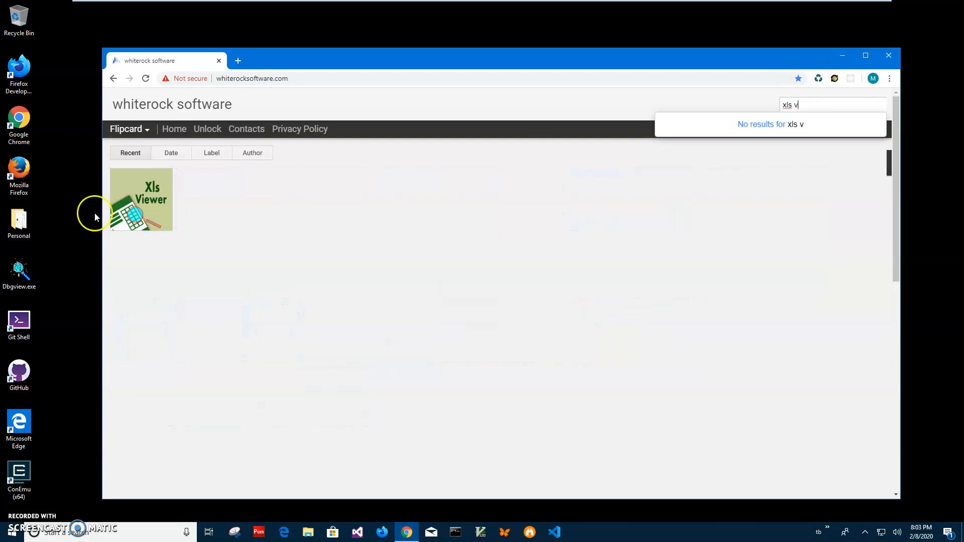
# Step: Open the full Xls Viewer post and download XlsViewerSetup.zip
pyautogui.click(142, 199)
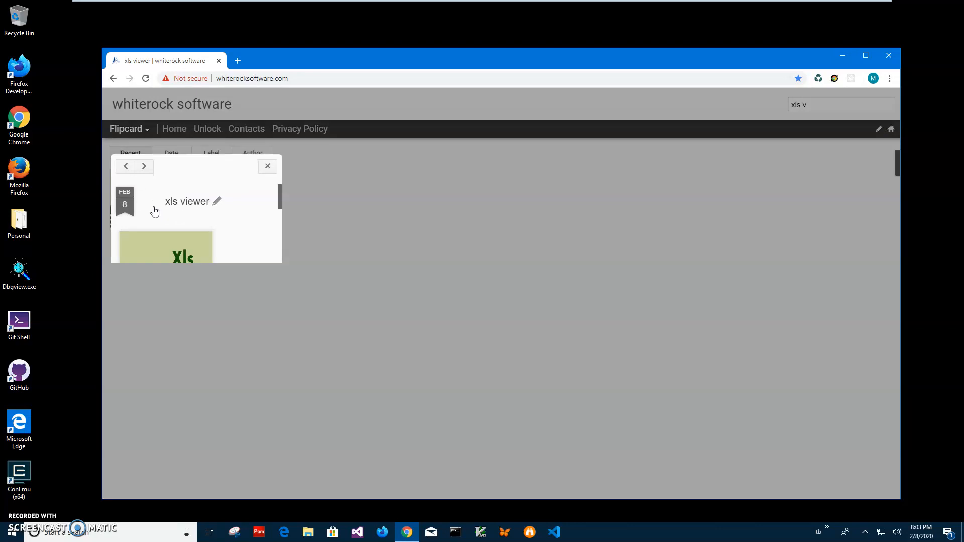
pyautogui.click(165, 248)
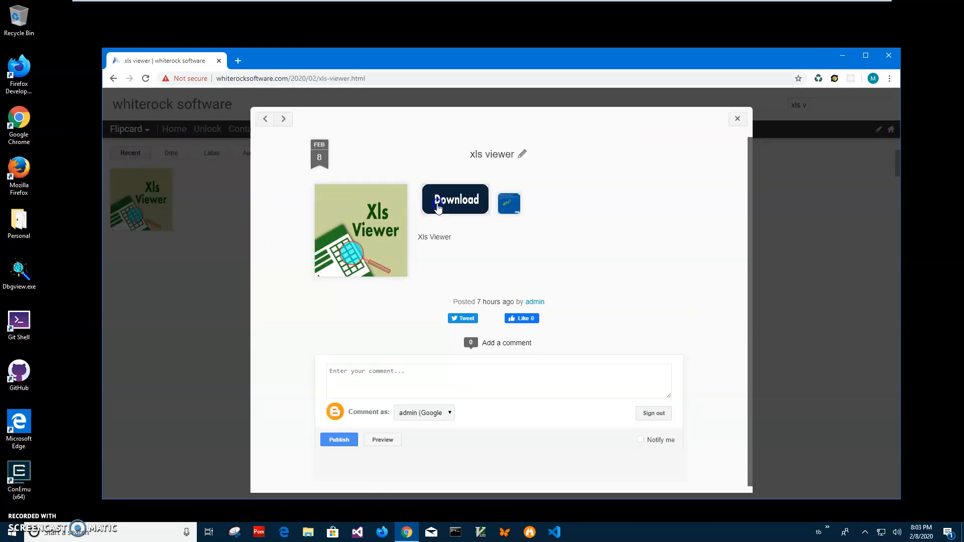
pyautogui.click(455, 199)
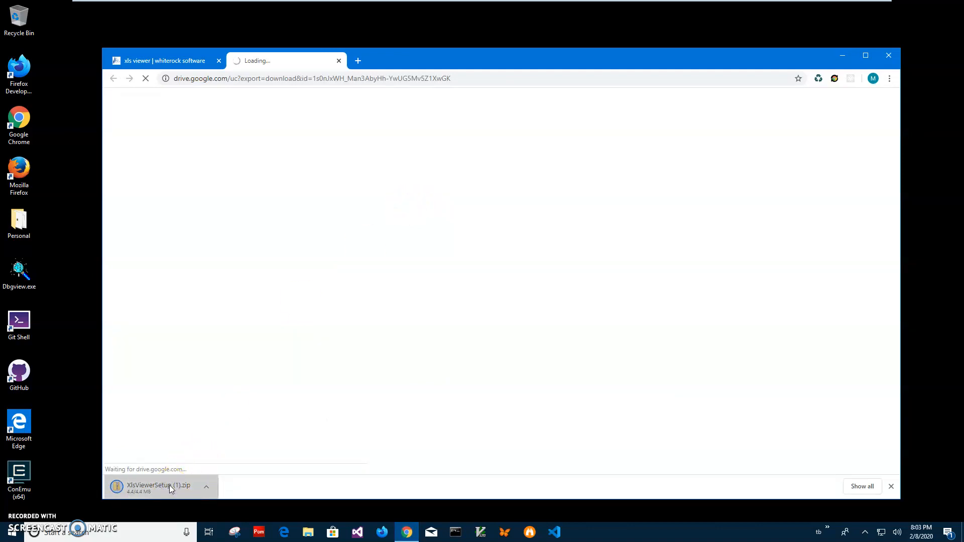
# Step: Open the downloaded zip in File Explorer and launch XlsViewerSetup.msi
pyautogui.click(891, 487)
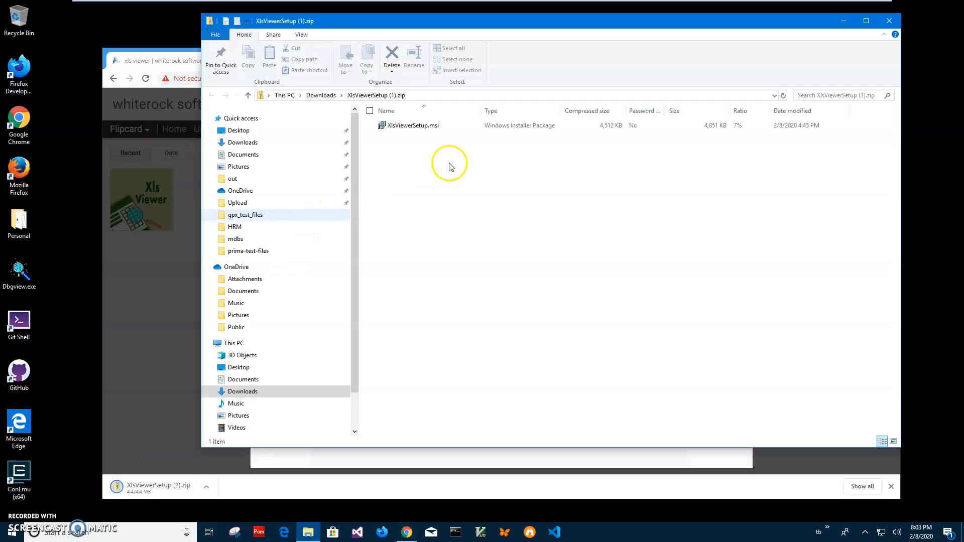
pyautogui.click(412, 125)
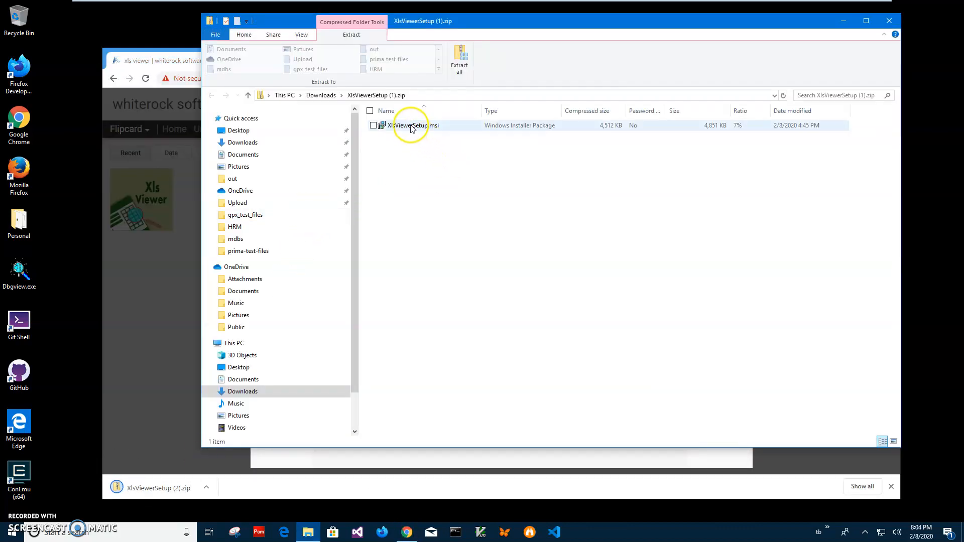
pyautogui.click(408, 125)
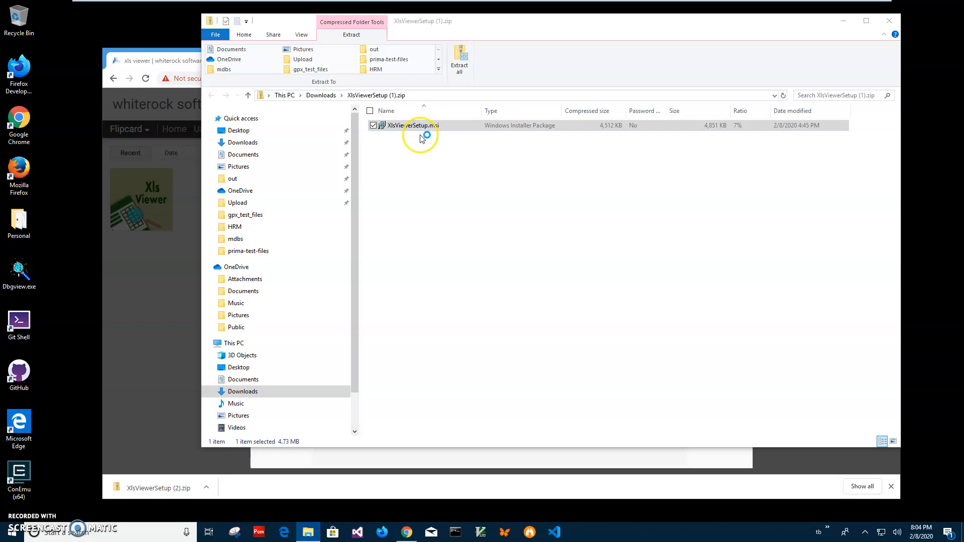
pyautogui.doubleClick(415, 125)
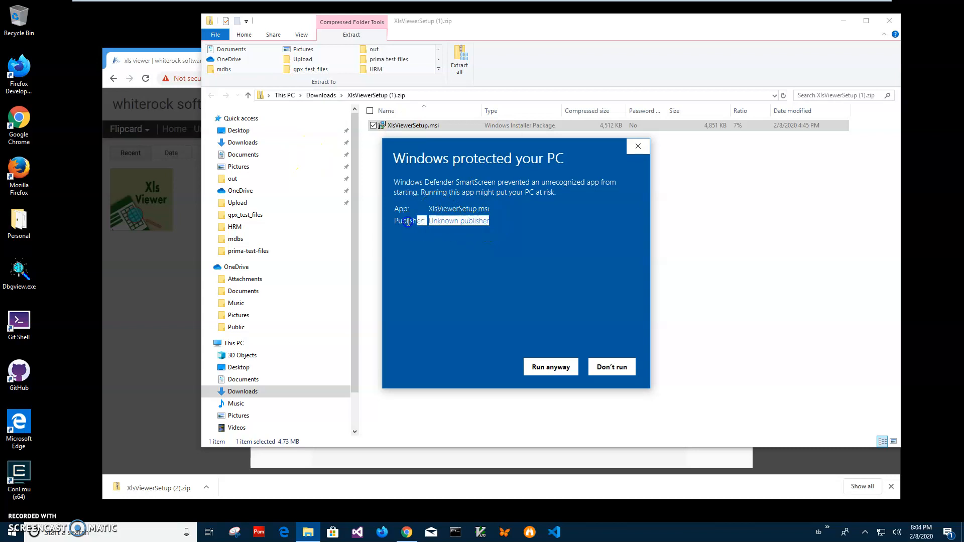
# Step: Install XlsViewer past SmartScreen and UAC using the default folder, then finish setup
pyautogui.click(551, 367)
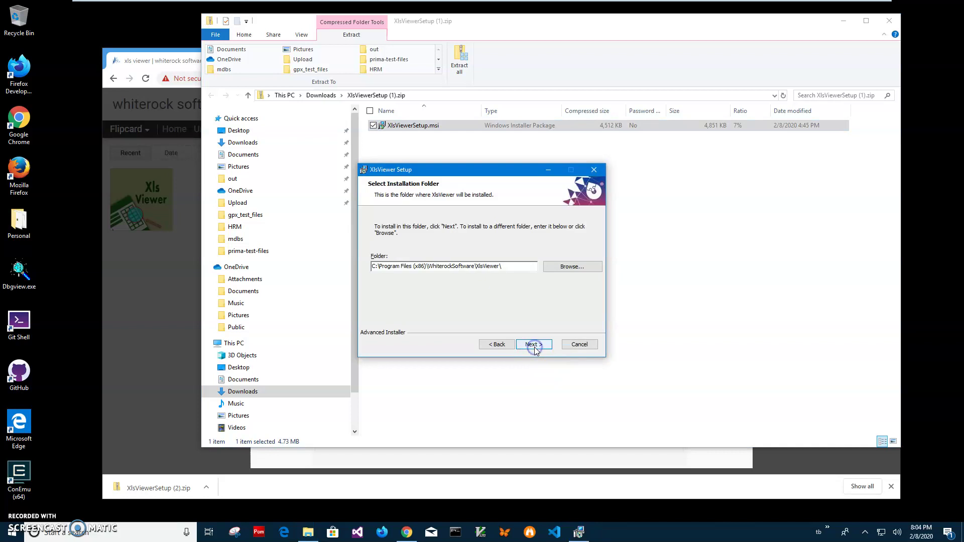
pyautogui.click(534, 345)
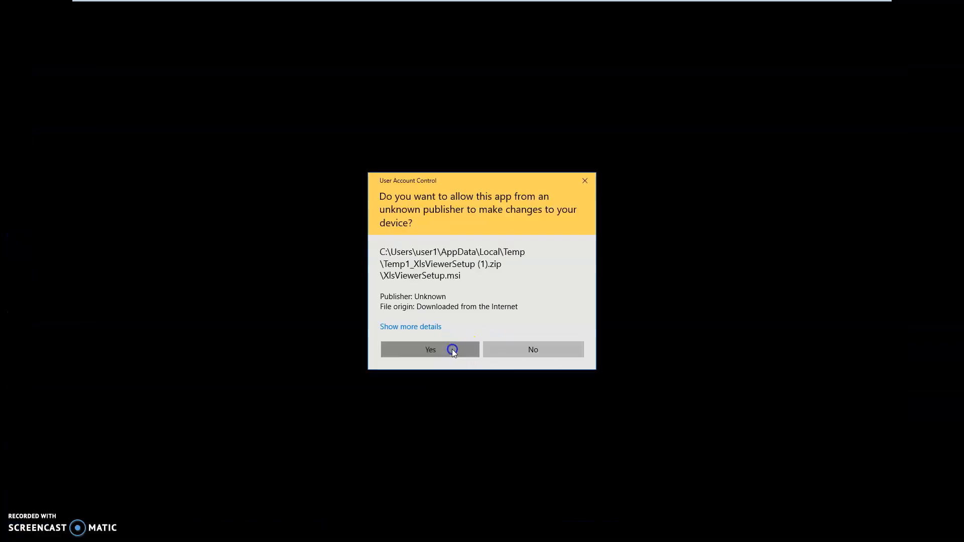
pyautogui.click(452, 349)
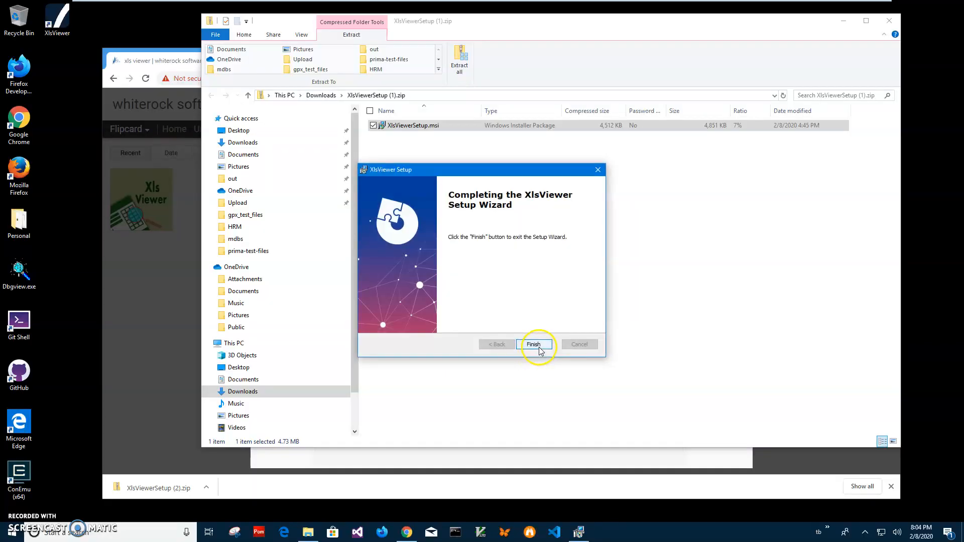
pyautogui.click(533, 345)
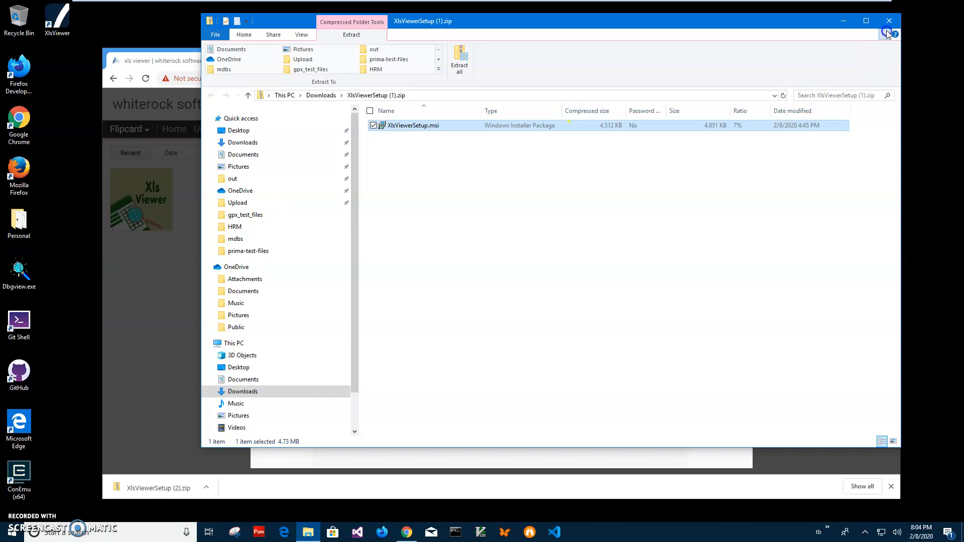
# Step: Close the zip folder window and launch XlsViewer from its desktop shortcut
pyautogui.click(886, 34)
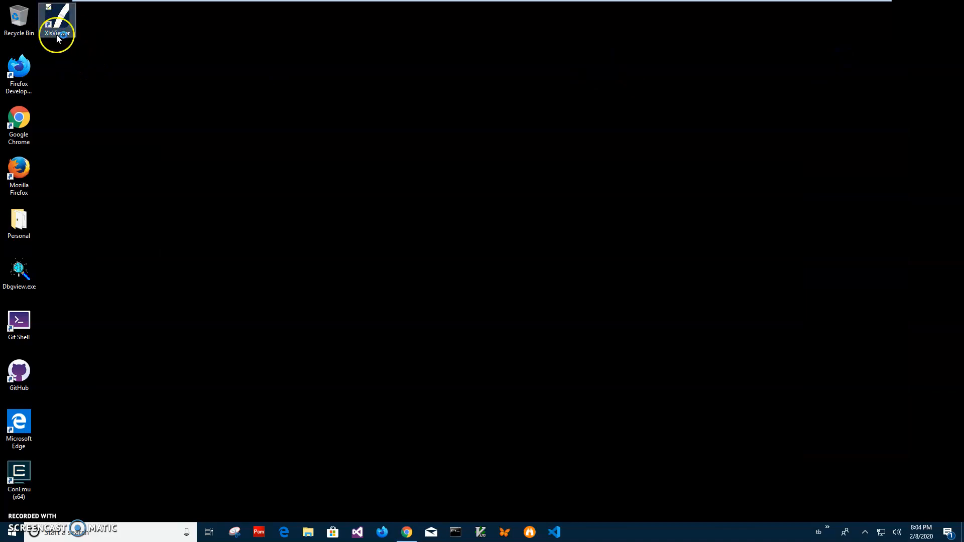
pyautogui.doubleClick(56, 23)
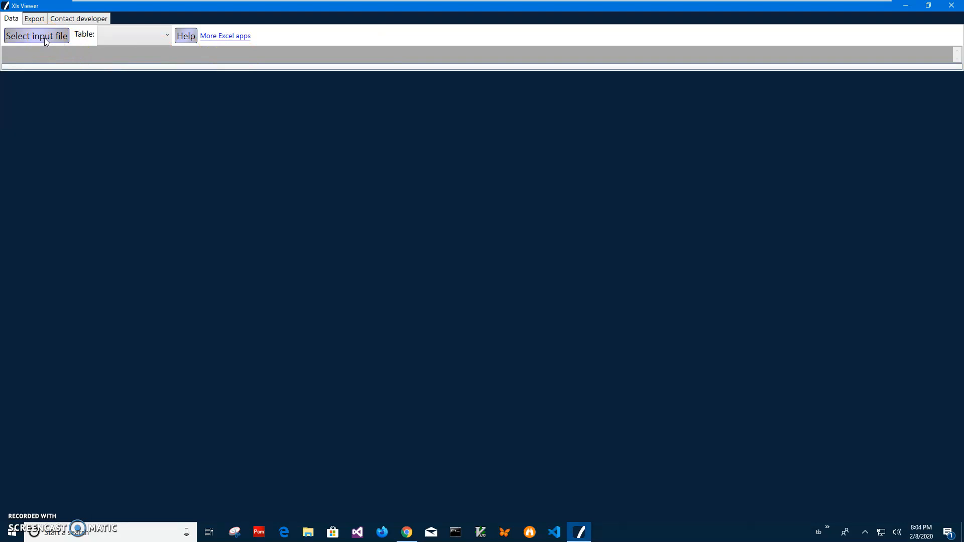
# Step: Load MyData.xls from Documents as the input file
pyautogui.click(36, 36)
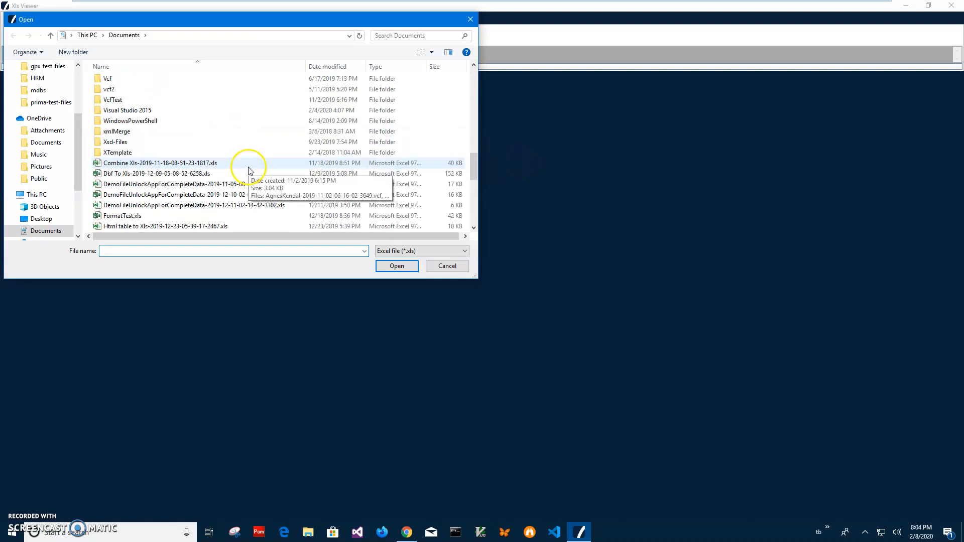
pyautogui.scroll(-3)
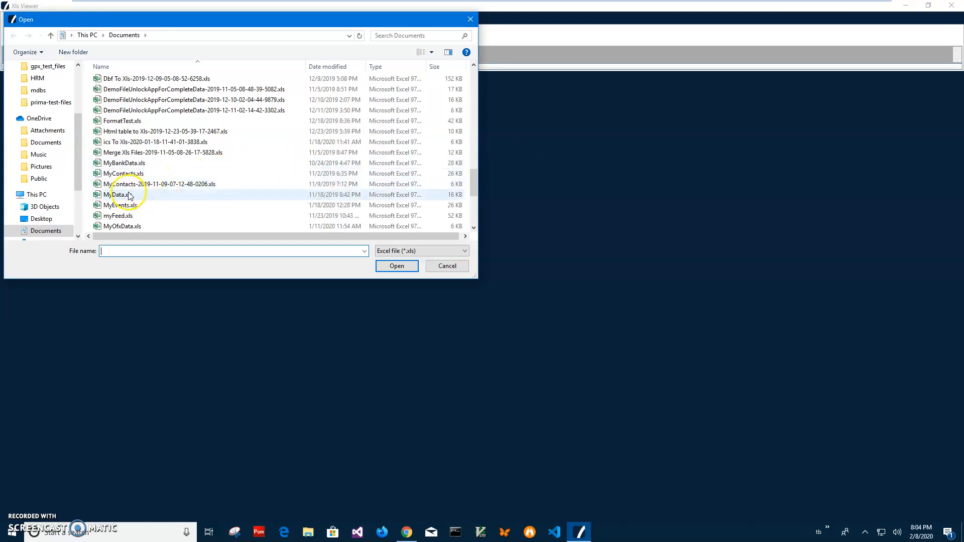
pyautogui.doubleClick(116, 194)
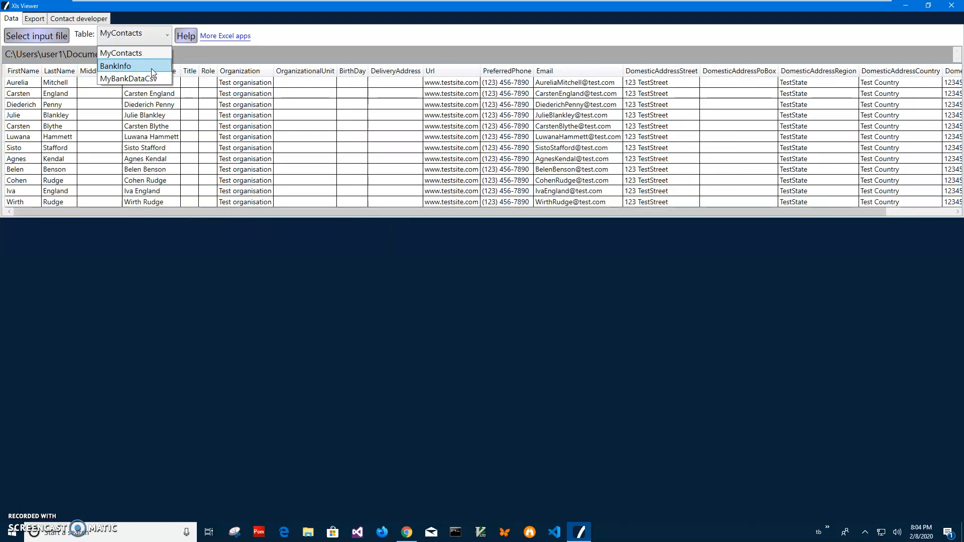
# Step: Browse the MyBankDataCsv and BankInfo tables, then return to MyContacts sorted by FirstName
pyautogui.click(110, 66)
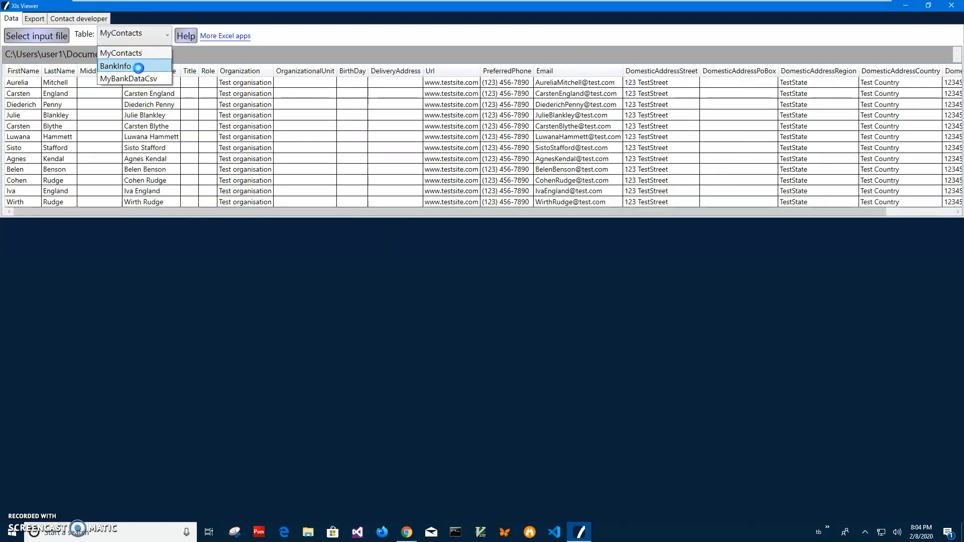
pyautogui.click(115, 66)
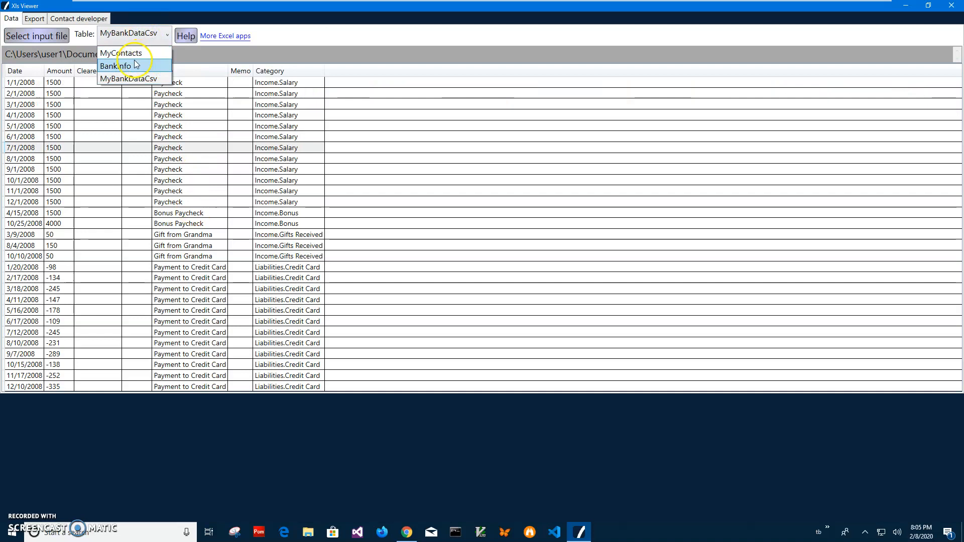
pyautogui.click(117, 66)
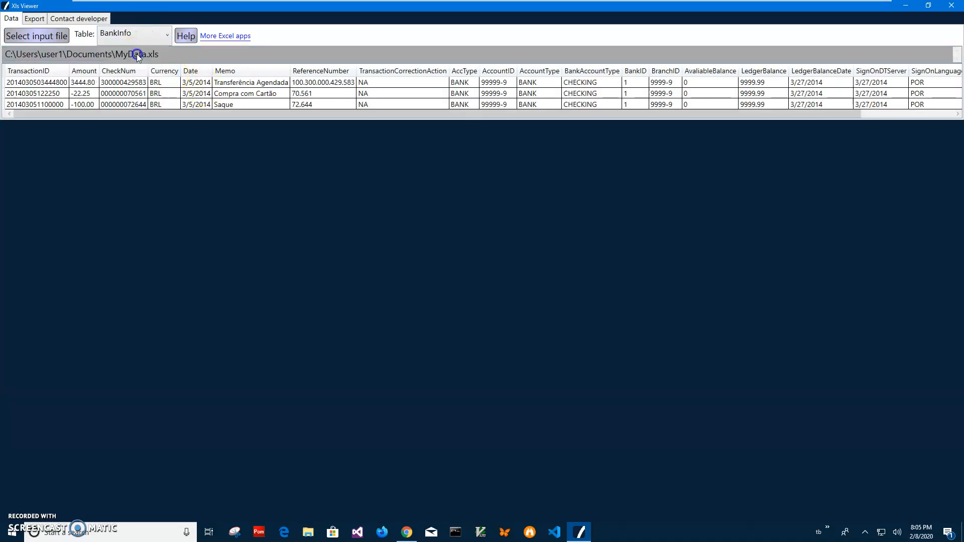
pyautogui.click(134, 35)
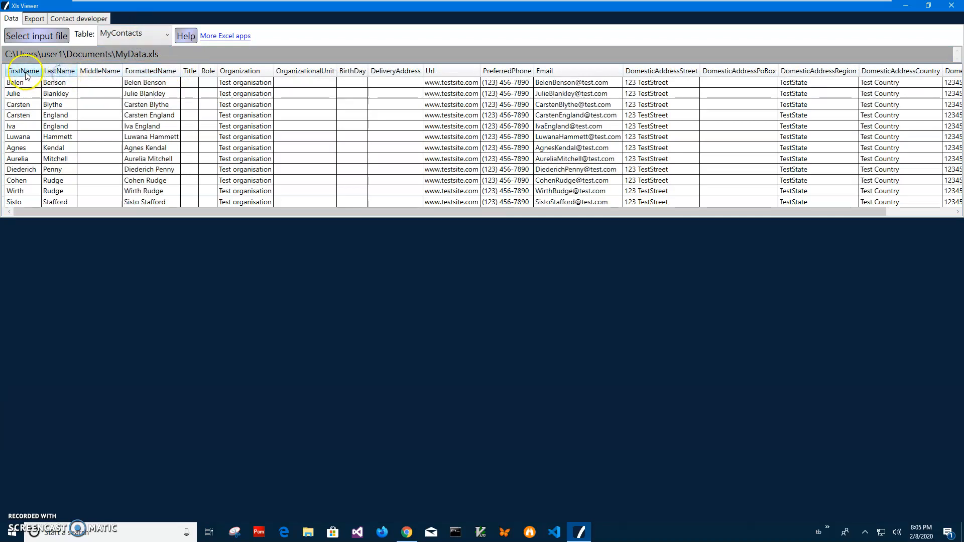
pyautogui.click(21, 70)
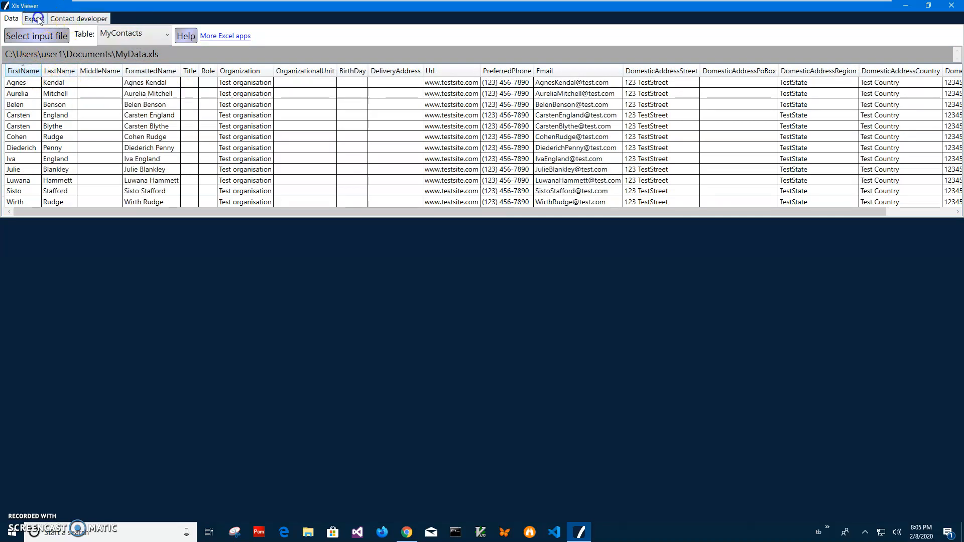
pyautogui.click(33, 19)
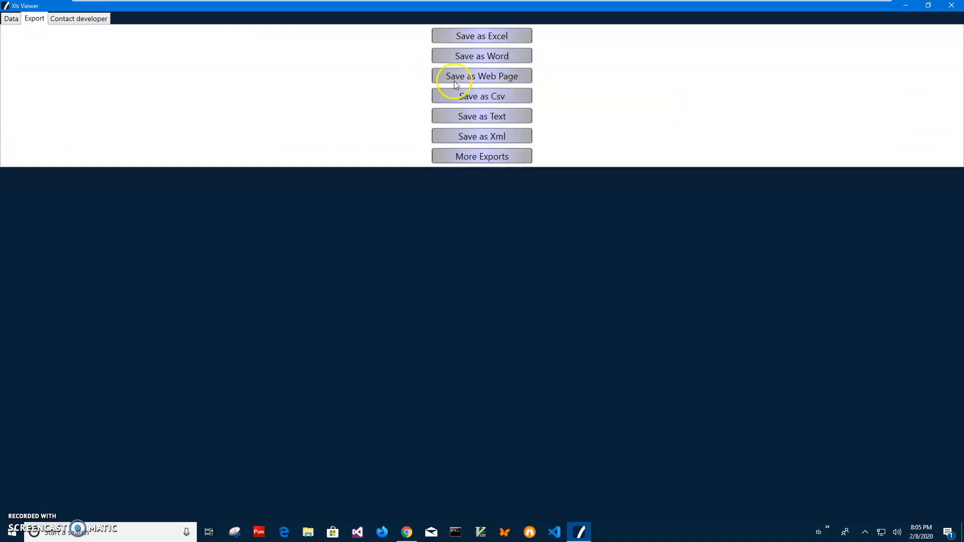
pyautogui.moveTo(508, 139)
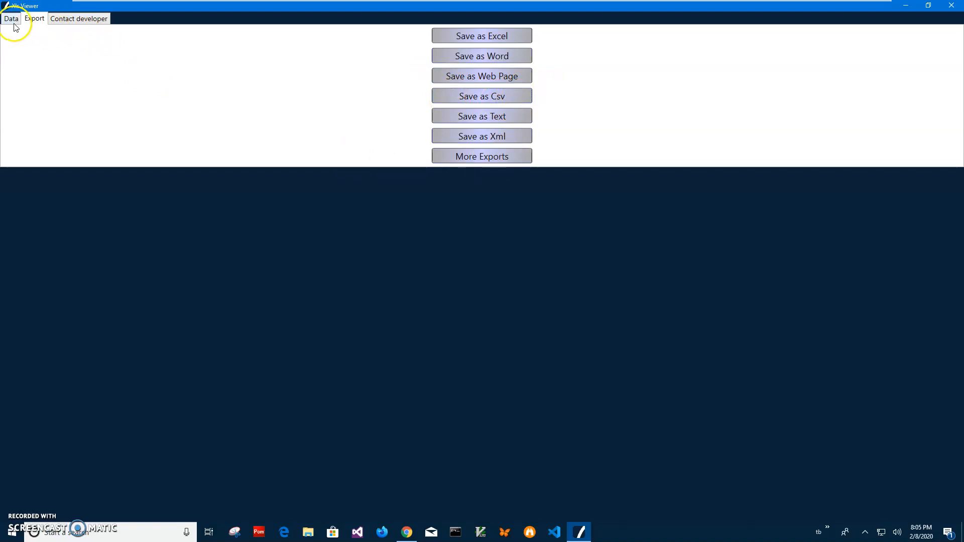
pyautogui.click(79, 18)
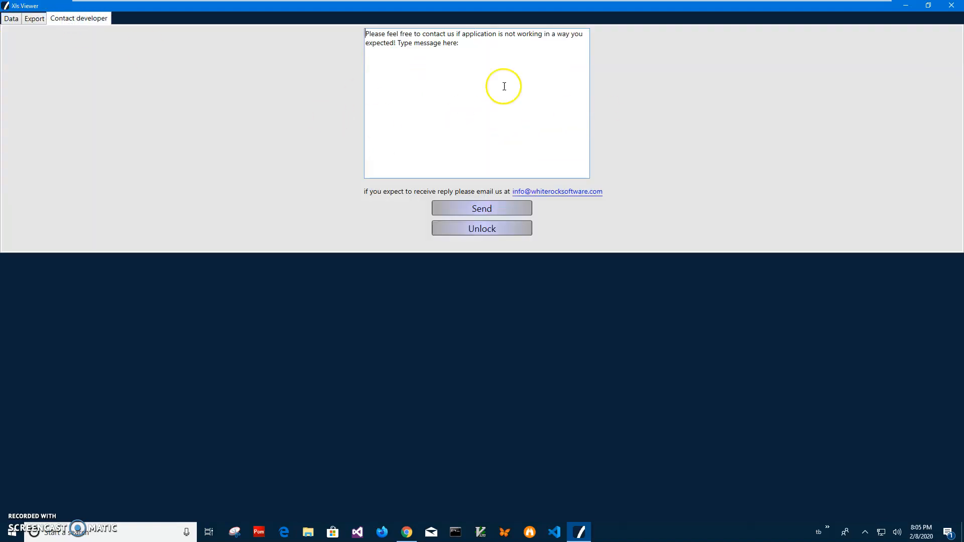
pyautogui.click(9, 19)
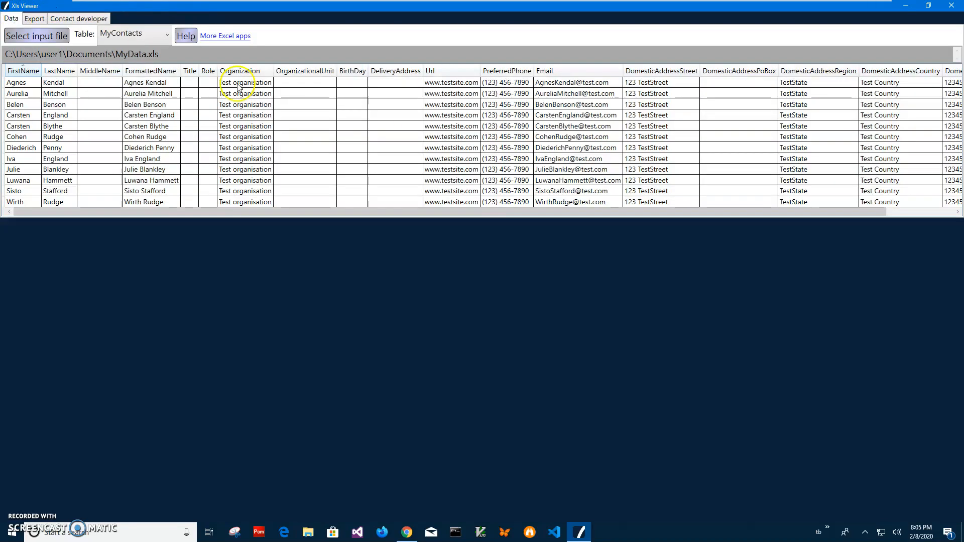
pyautogui.moveTo(316, 58)
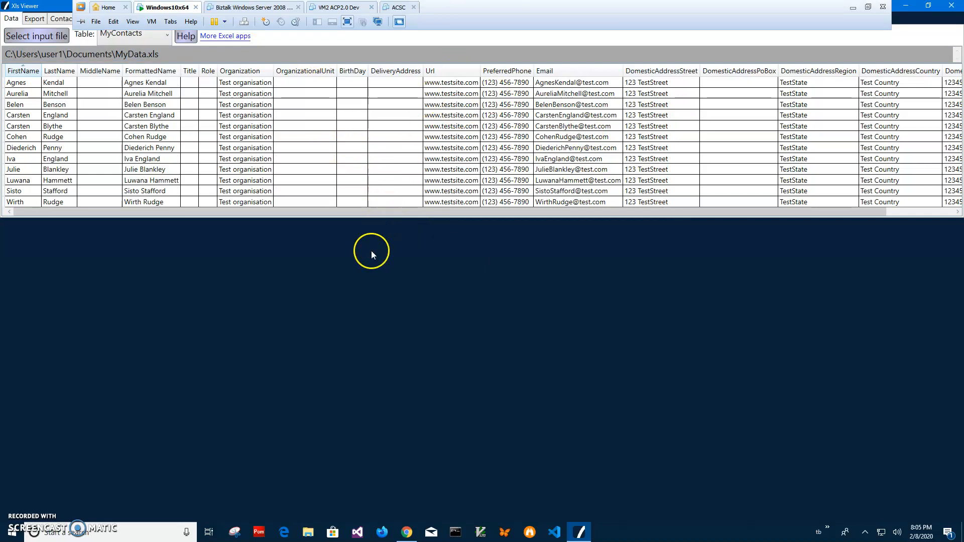
# Step: Restore down the maximized Xls Viewer window
pyautogui.click(863, 9)
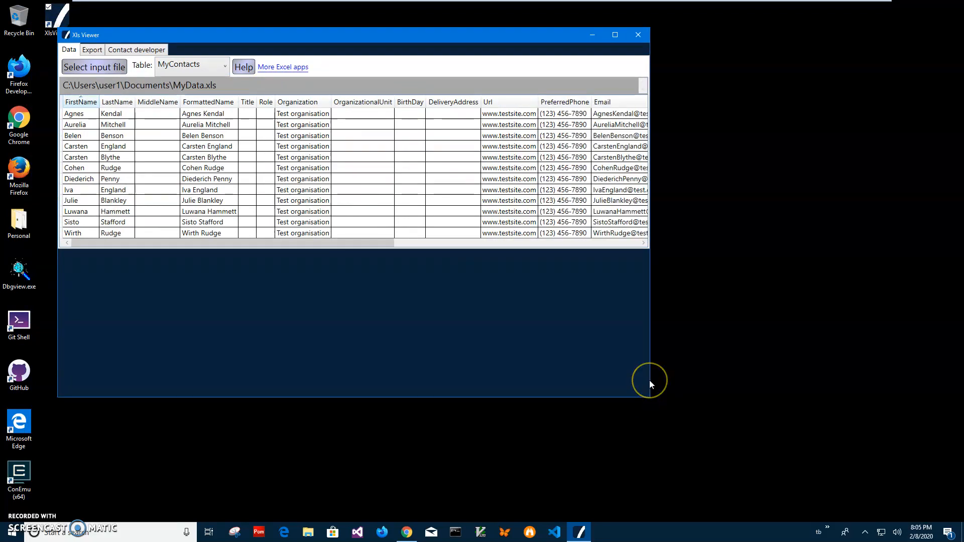
pyautogui.moveTo(85, 521)
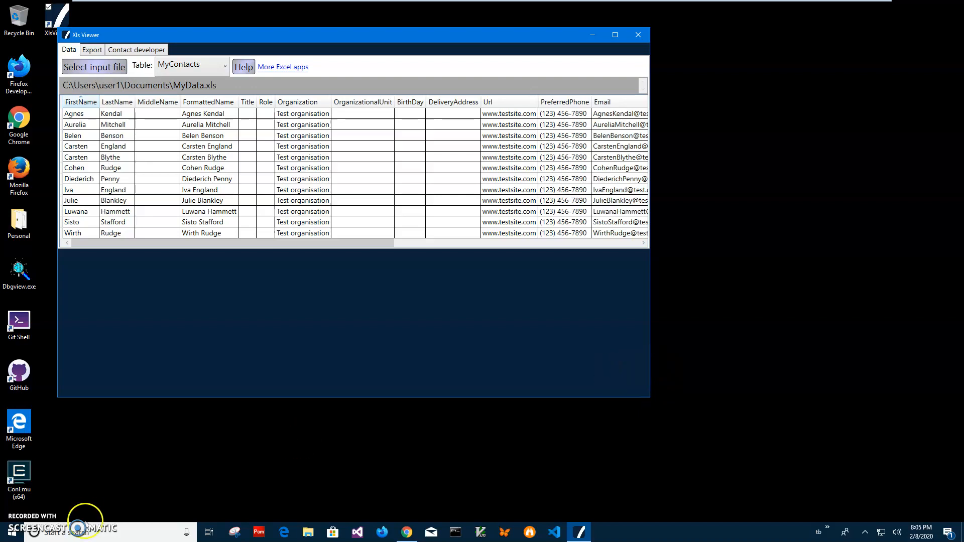